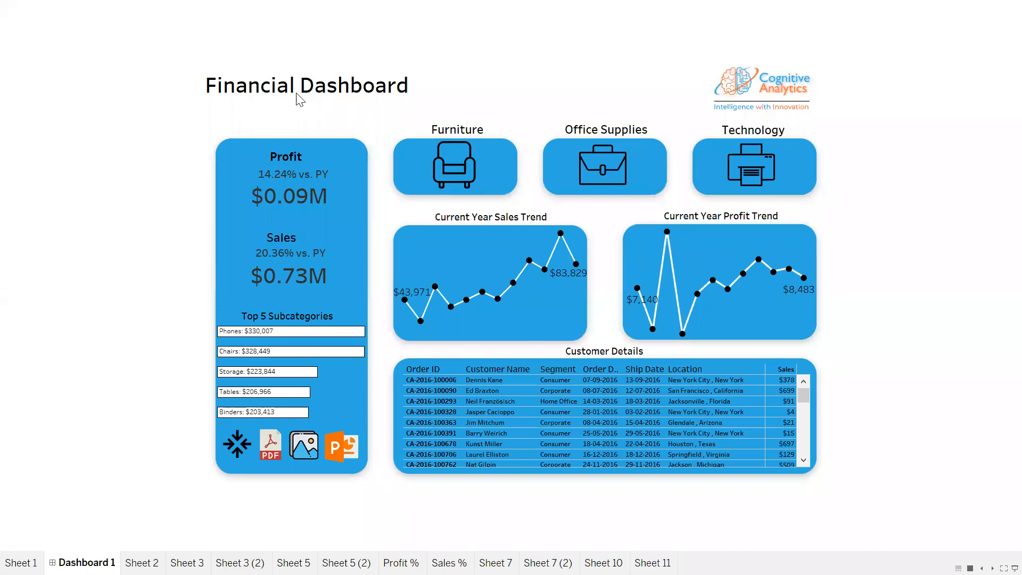
{"action": "mouse_move", "coordinate": [600, 356]}
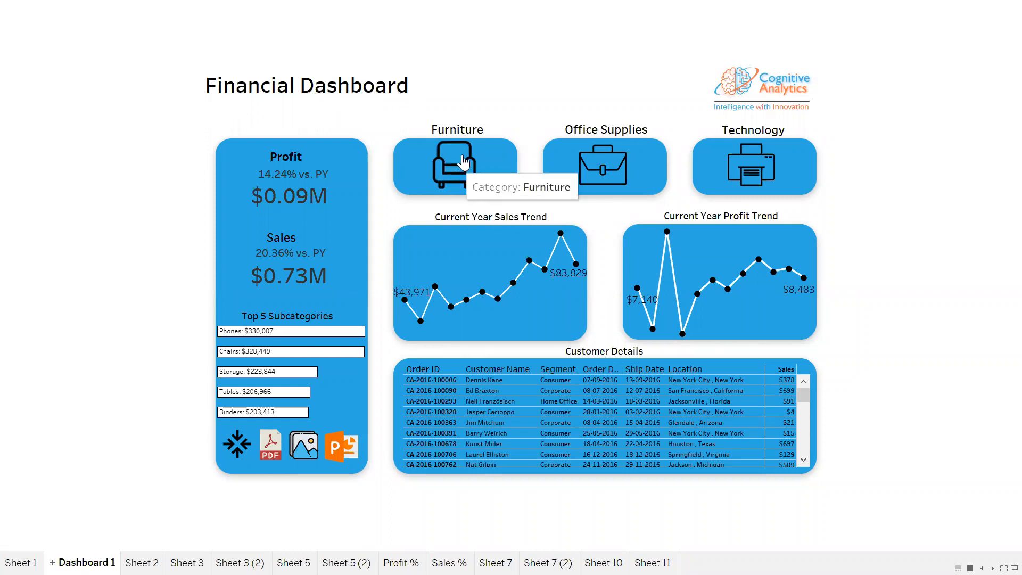
{"action": "mouse_move", "coordinate": [673, 174]}
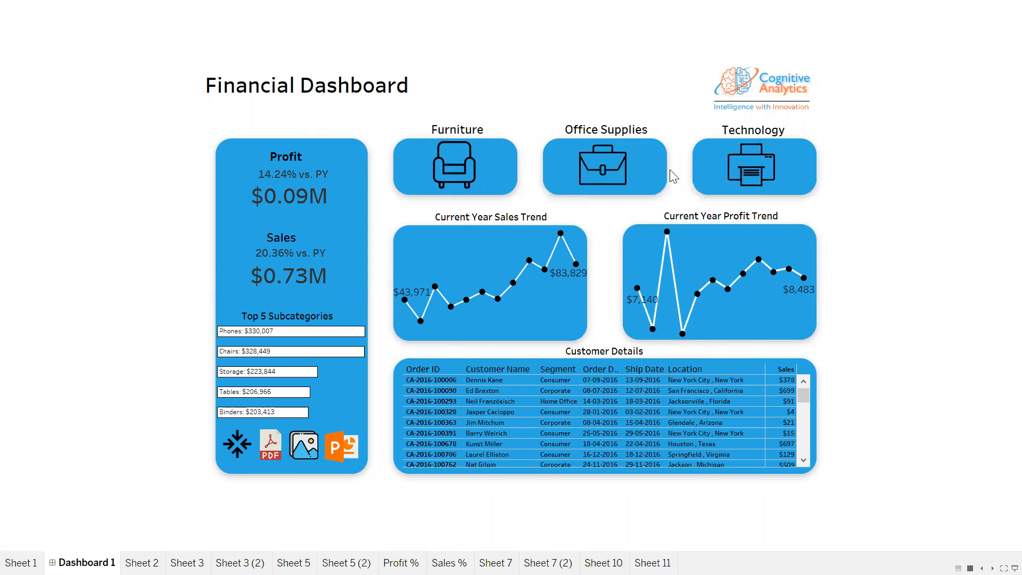
{"action": "mouse_move", "coordinate": [442, 272]}
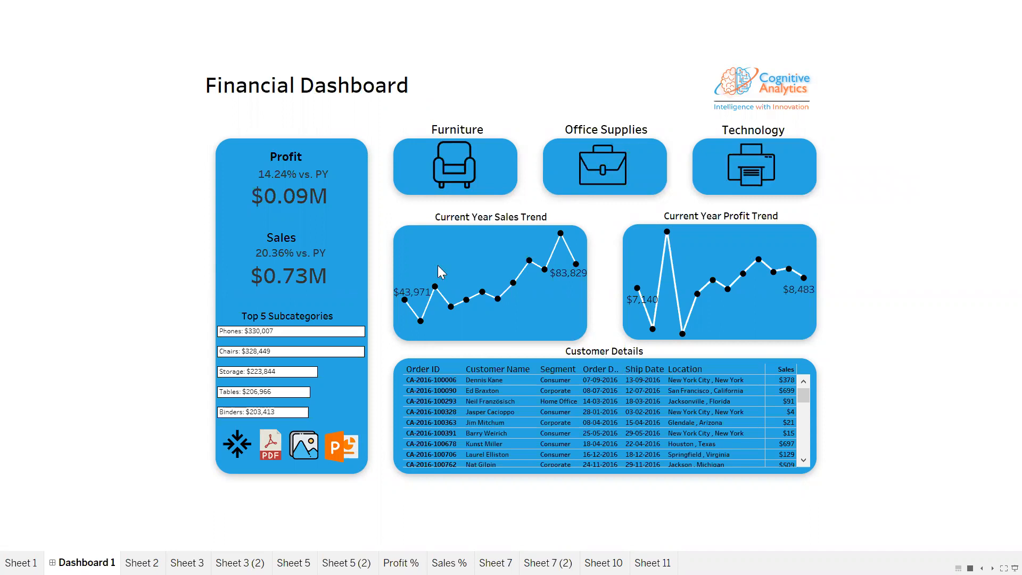
{"action": "mouse_move", "coordinate": [470, 154]}
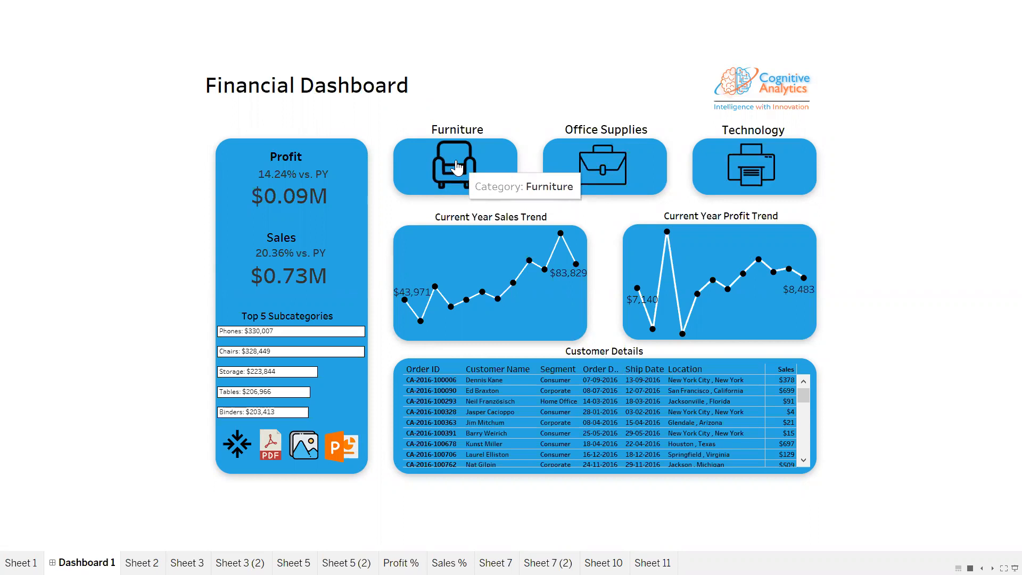
Filter the dashboard to Furniture, narrowing top subcategories to Chairs, Tables, Bookcases and Furnishings.
{"action": "left_click", "coordinate": [455, 165]}
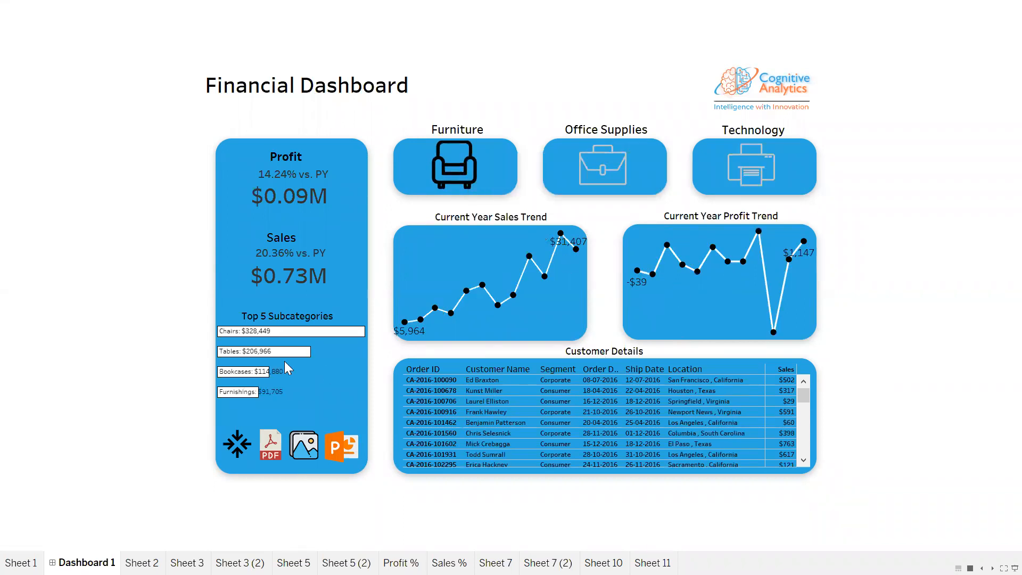
{"action": "mouse_move", "coordinate": [528, 249]}
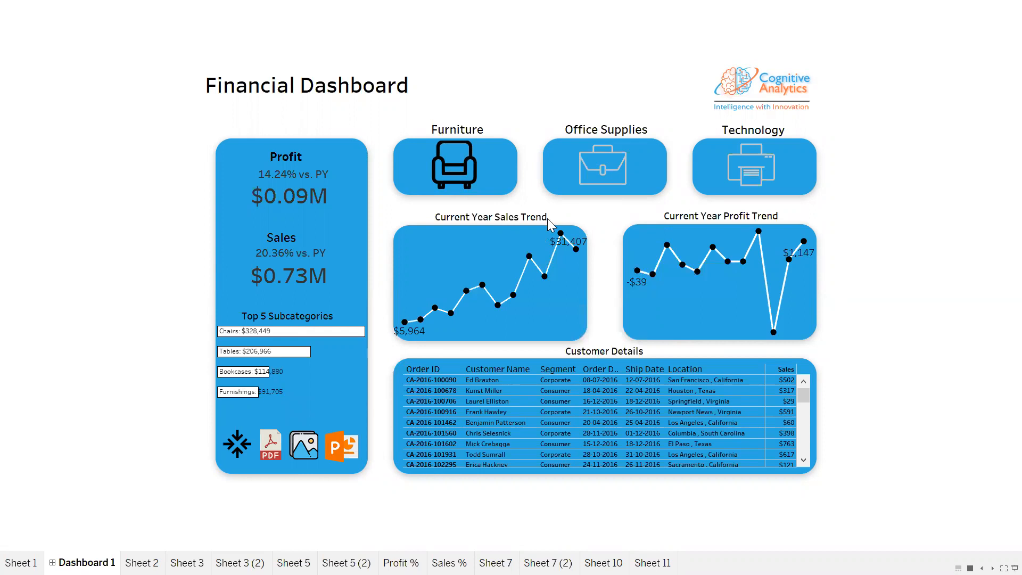
{"action": "mouse_move", "coordinate": [513, 295]}
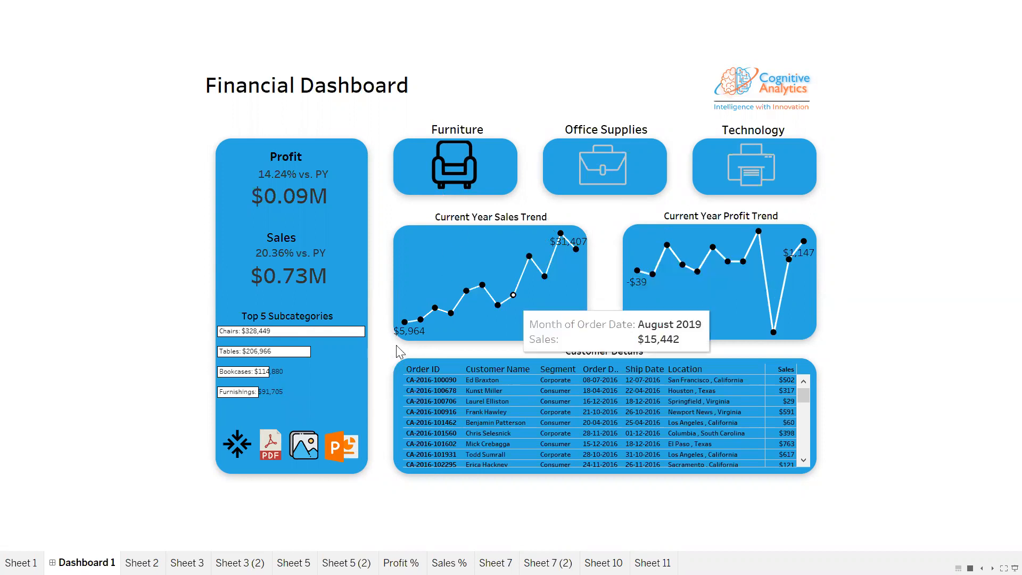
{"action": "mouse_move", "coordinate": [409, 325]}
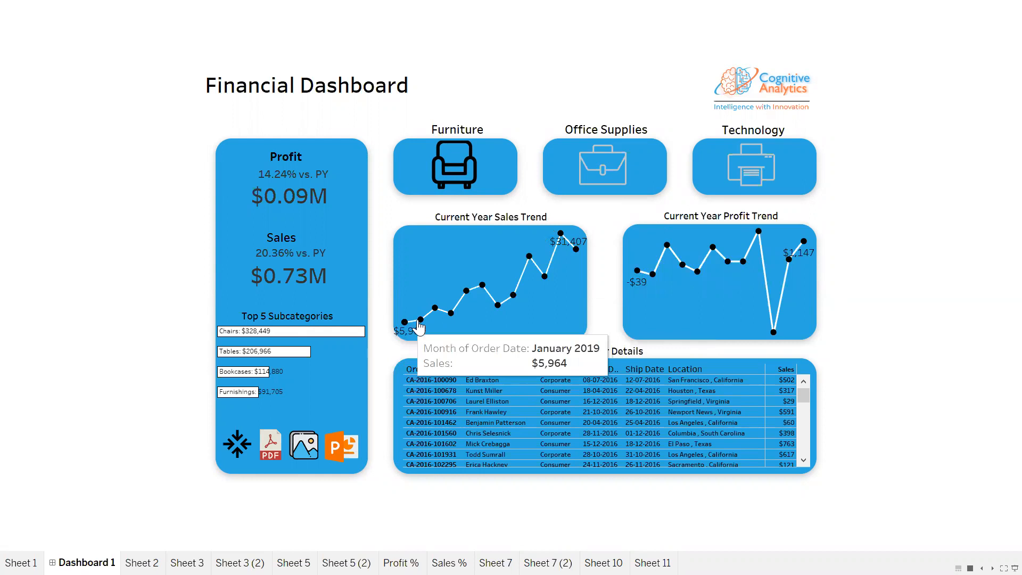
{"action": "mouse_move", "coordinate": [573, 253]}
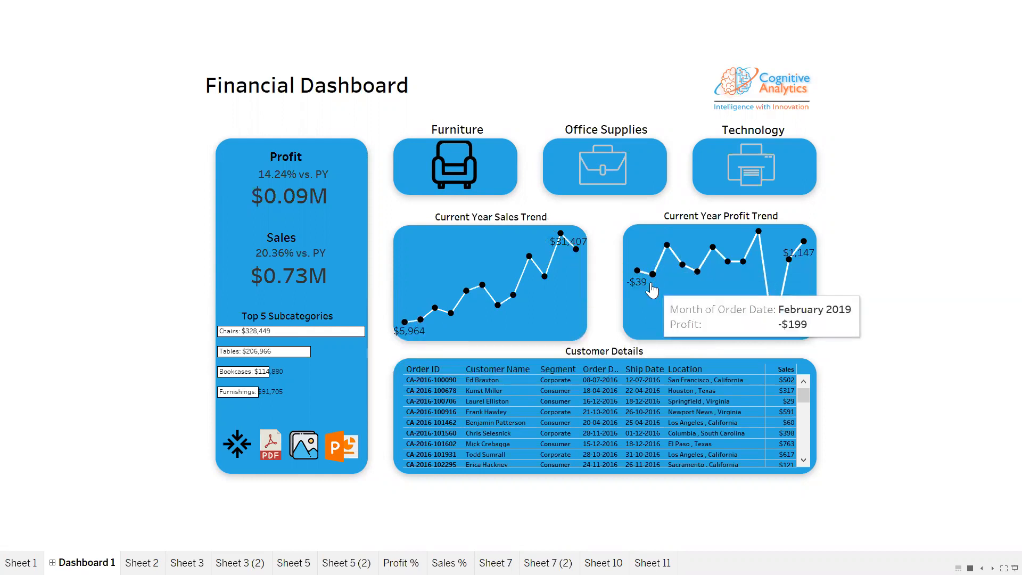
{"action": "mouse_move", "coordinate": [641, 279]}
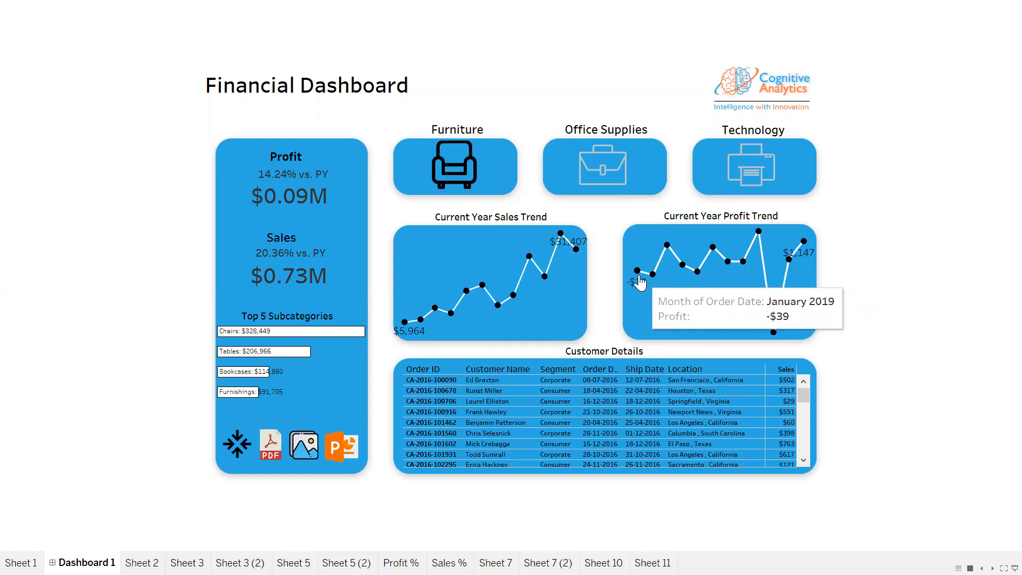
{"action": "mouse_move", "coordinate": [806, 243]}
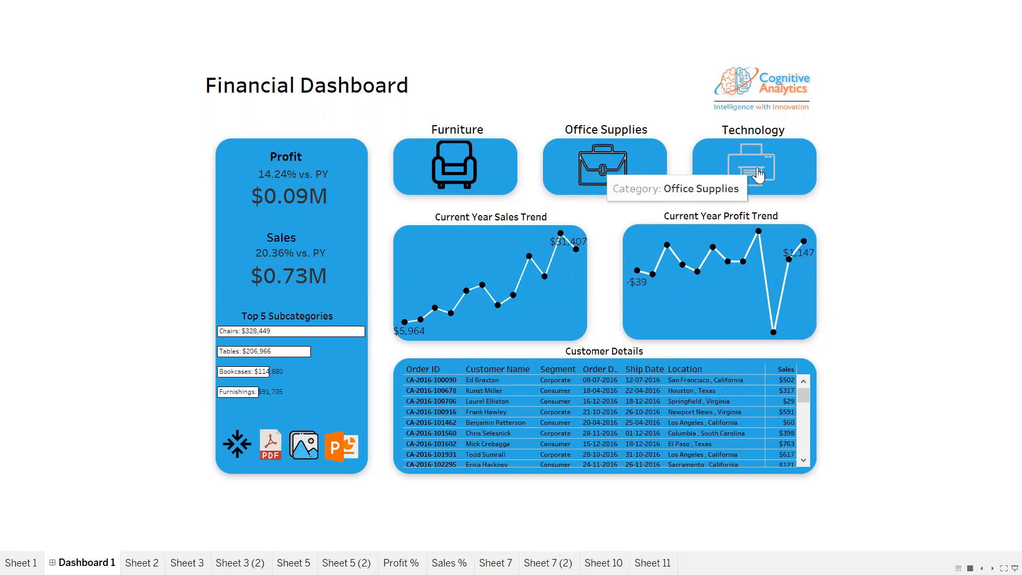
Switch the dashboard to Technology, showing Phones, Machines, Accessories and Copiers as top subcategories.
{"action": "left_click", "coordinate": [752, 166]}
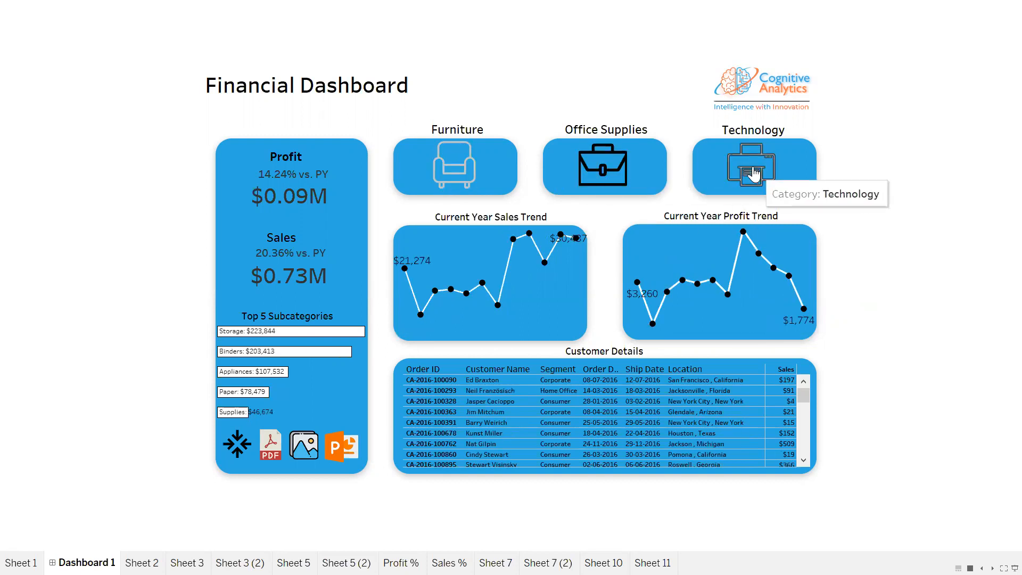
{"action": "left_click", "coordinate": [752, 166]}
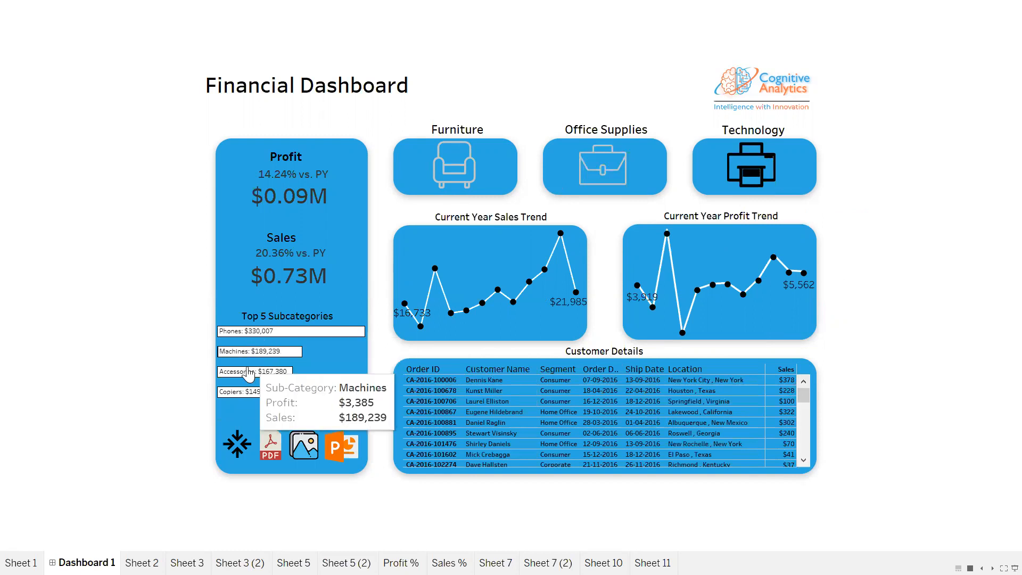
{"action": "mouse_move", "coordinate": [898, 325]}
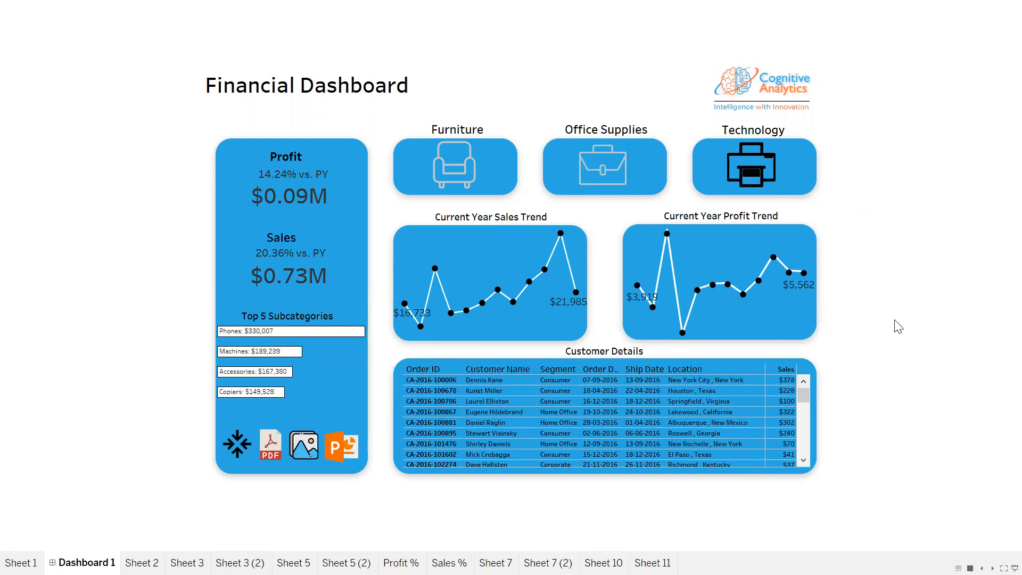
{"action": "mouse_move", "coordinate": [282, 351]}
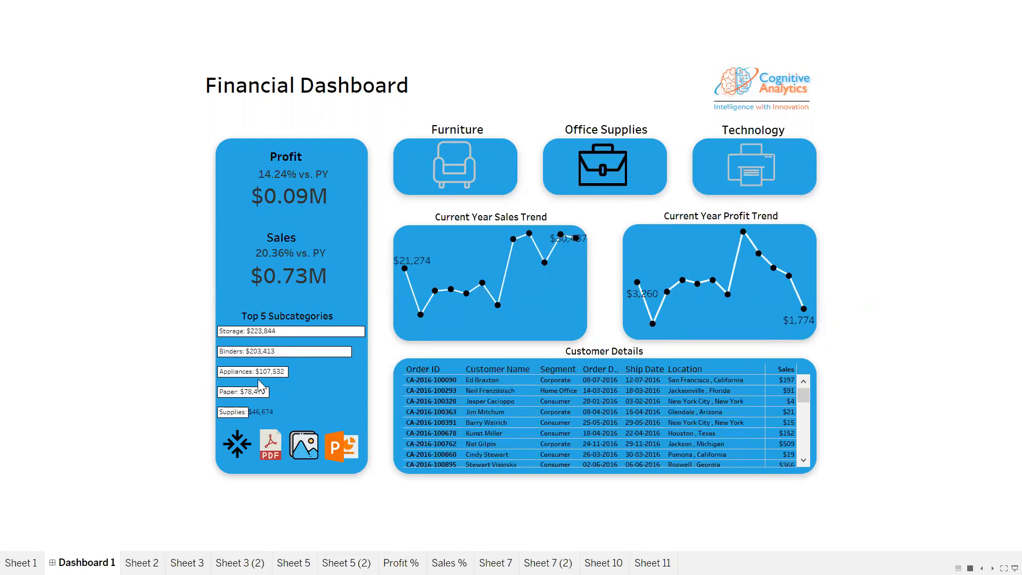
{"action": "mouse_move", "coordinate": [455, 166]}
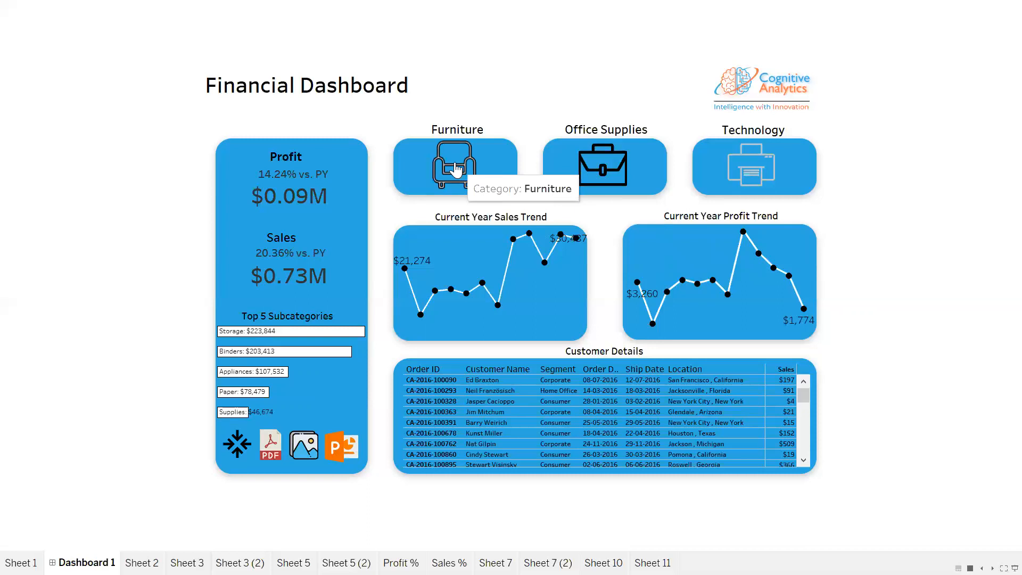
Pass through Furniture, then filter to Office Supplies, listing Storage, Binders, Appliances, Paper and Supplies.
{"action": "left_click", "coordinate": [456, 166]}
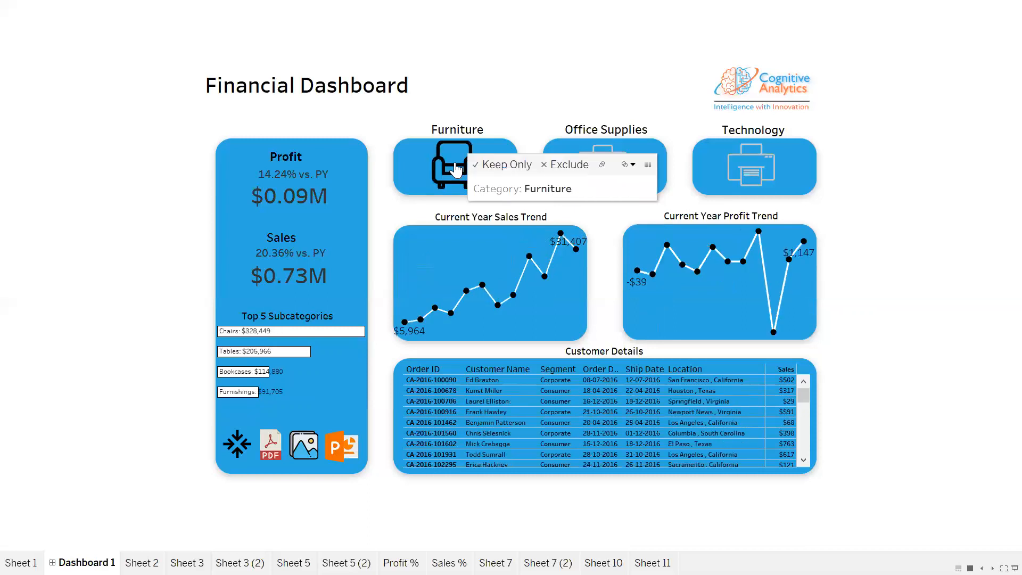
{"action": "mouse_move", "coordinate": [510, 218]}
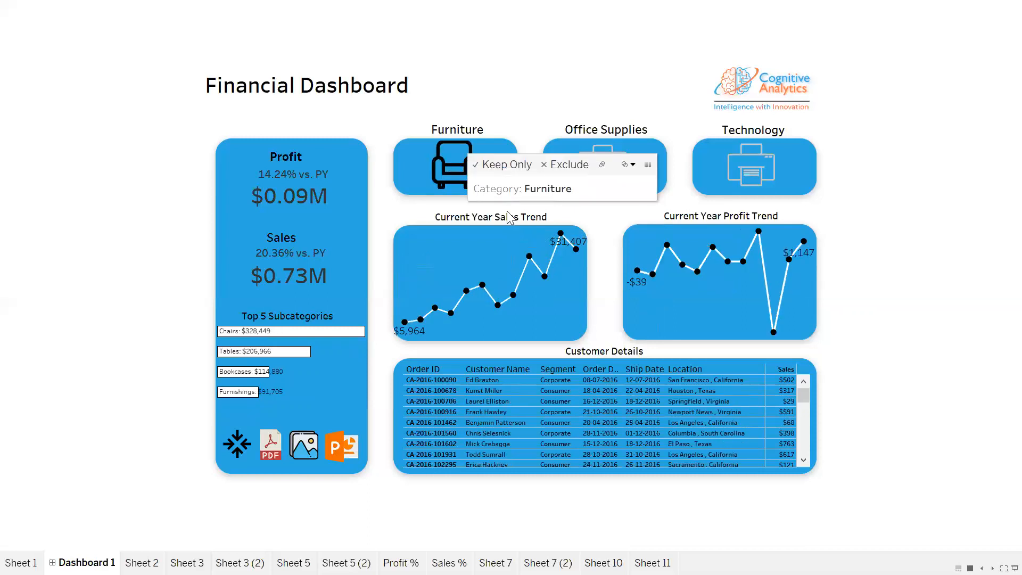
{"action": "left_click", "coordinate": [604, 167]}
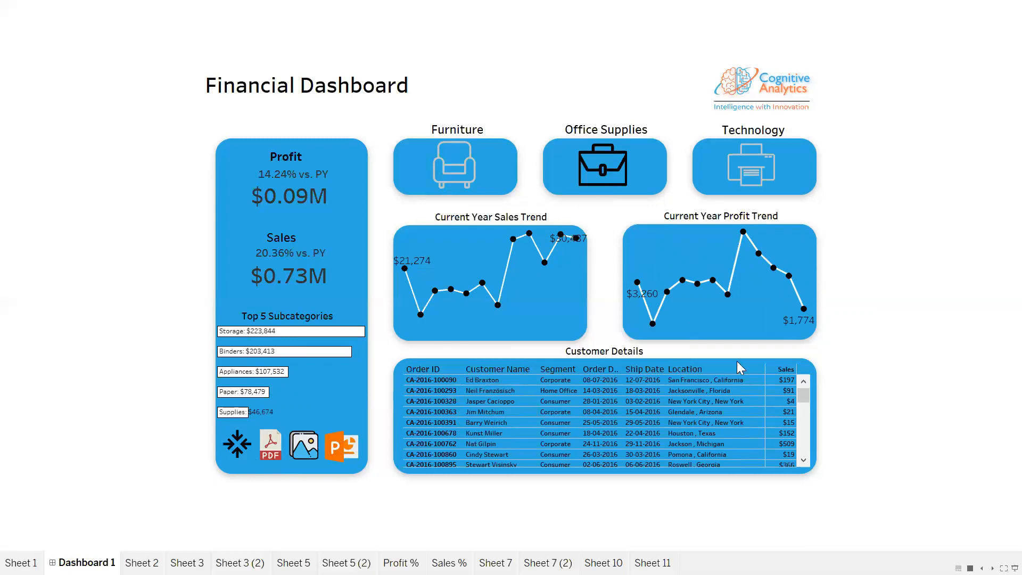
{"action": "mouse_move", "coordinate": [799, 212]}
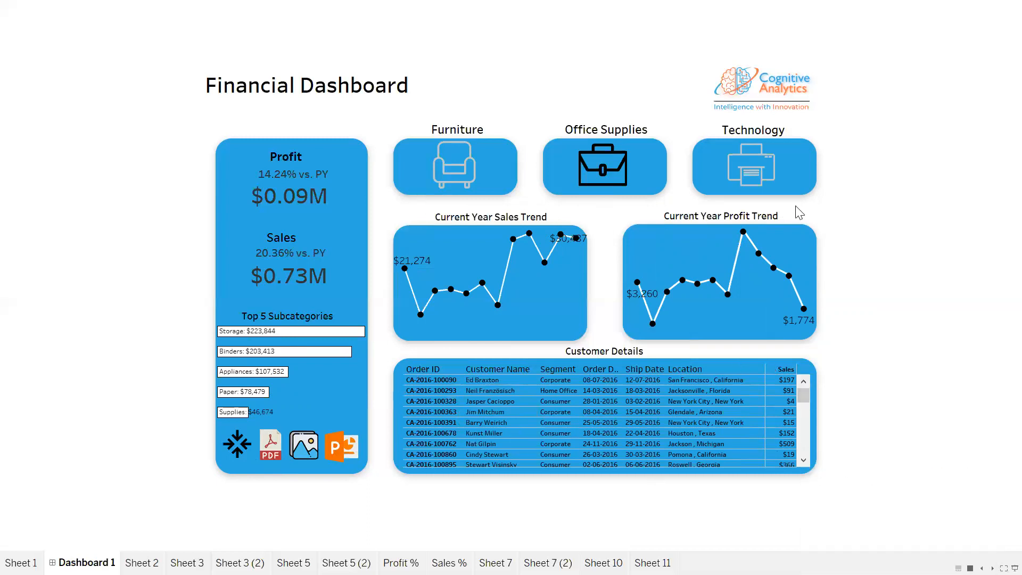
{"action": "mouse_move", "coordinate": [236, 447]}
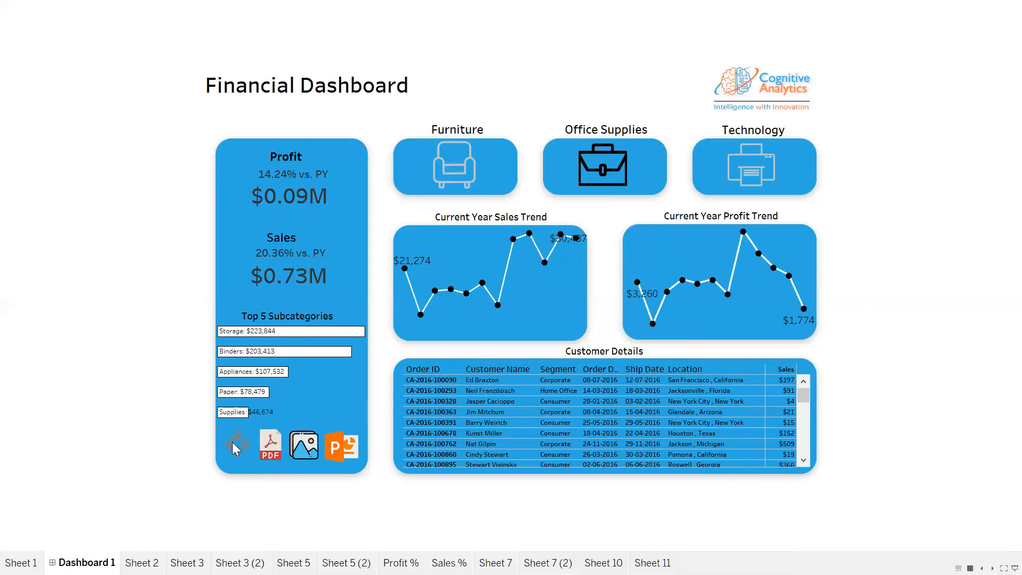
{"action": "mouse_move", "coordinate": [235, 447]}
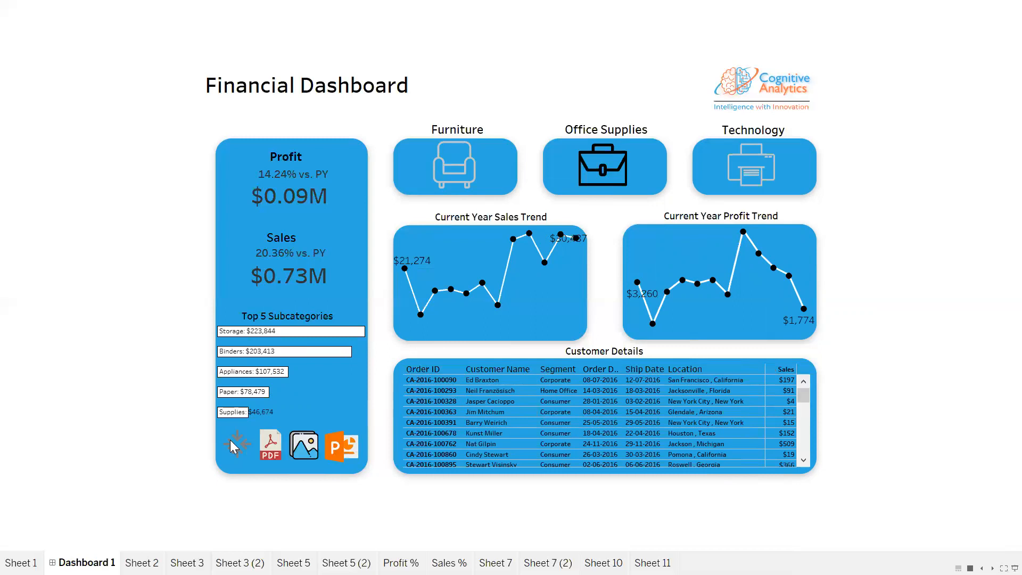
{"action": "left_click", "coordinate": [235, 444]}
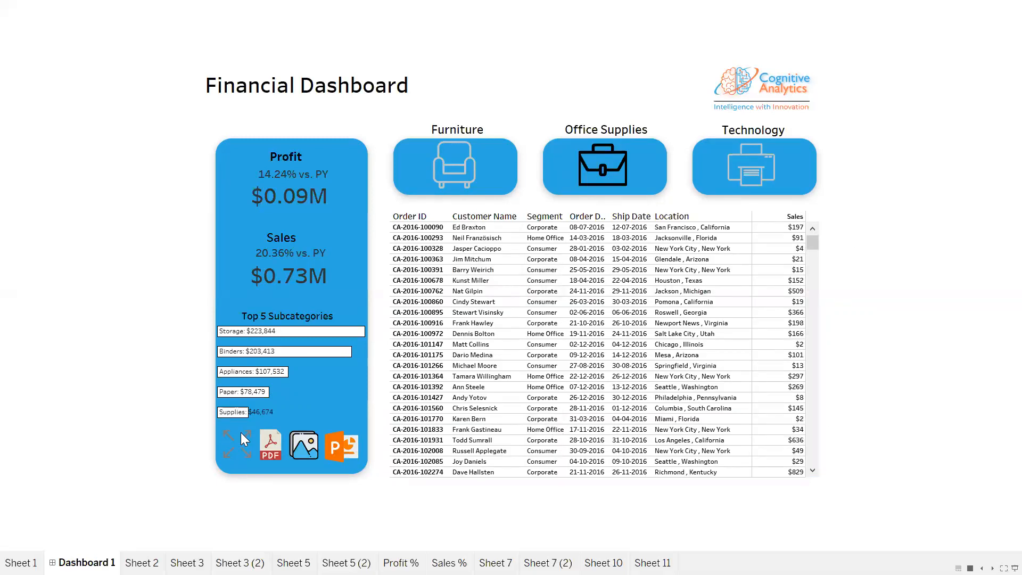
{"action": "mouse_move", "coordinate": [238, 445]}
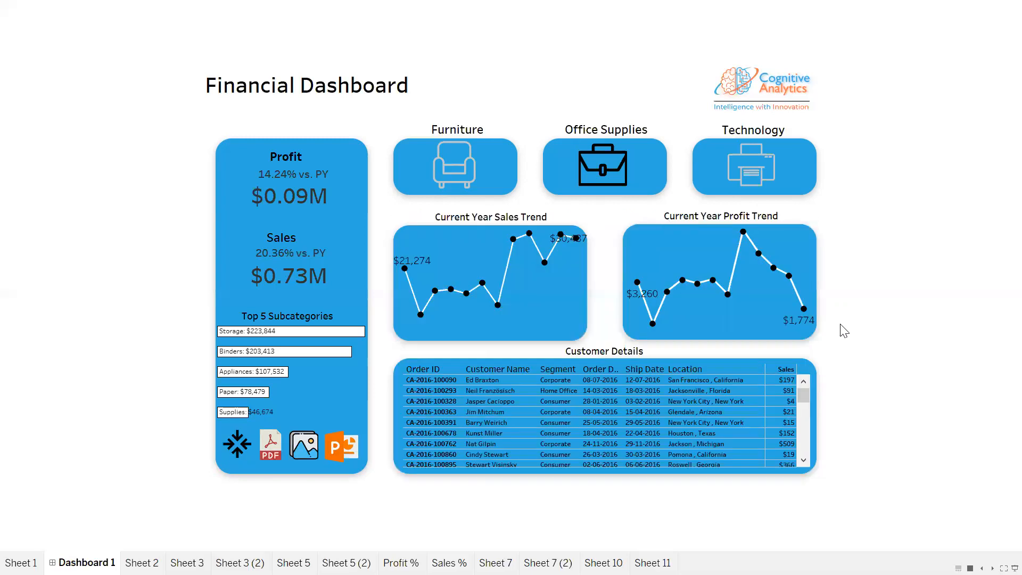
{"action": "mouse_move", "coordinate": [303, 447]}
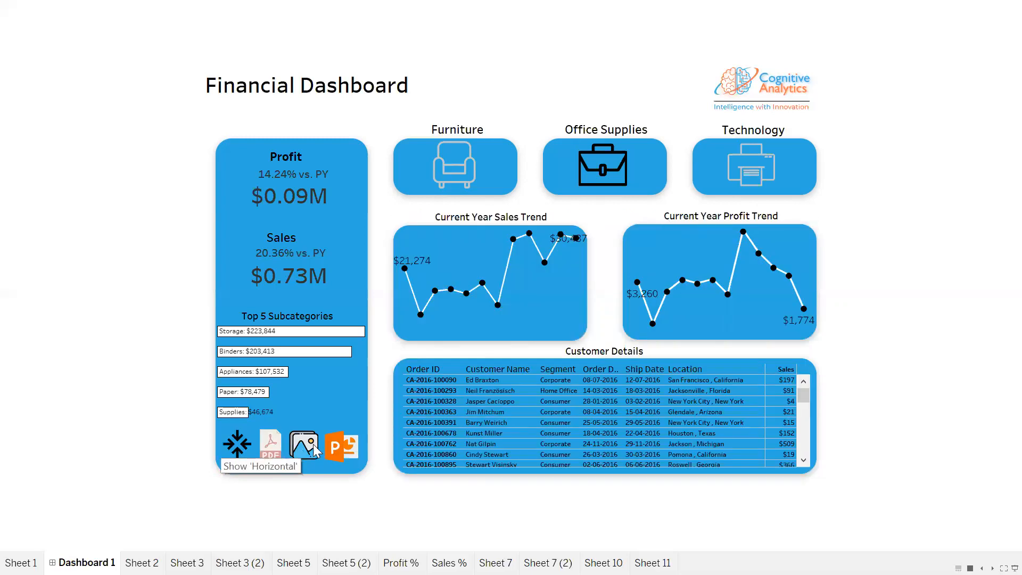
{"action": "mouse_move", "coordinate": [303, 447]}
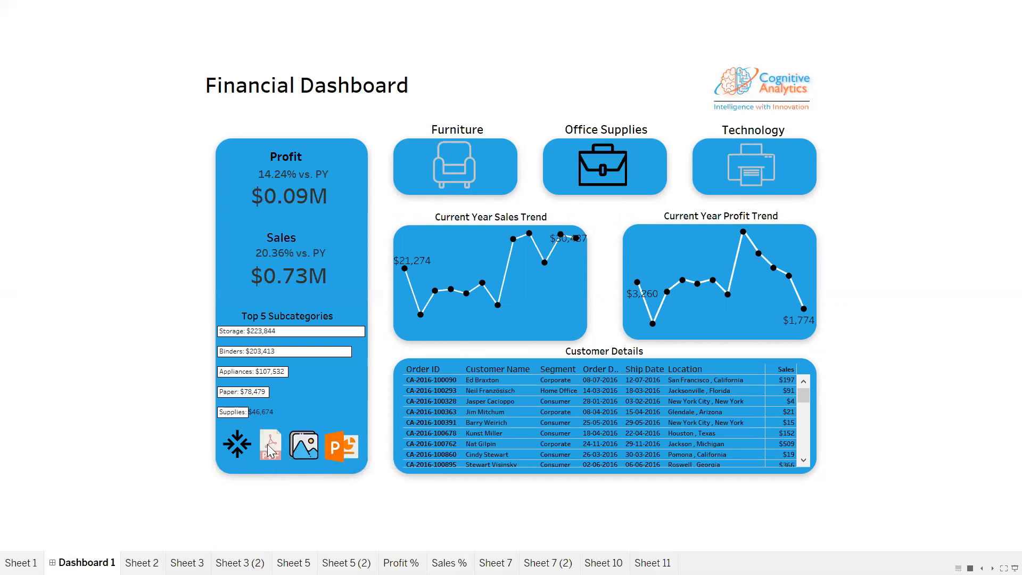
{"action": "left_click", "coordinate": [269, 446]}
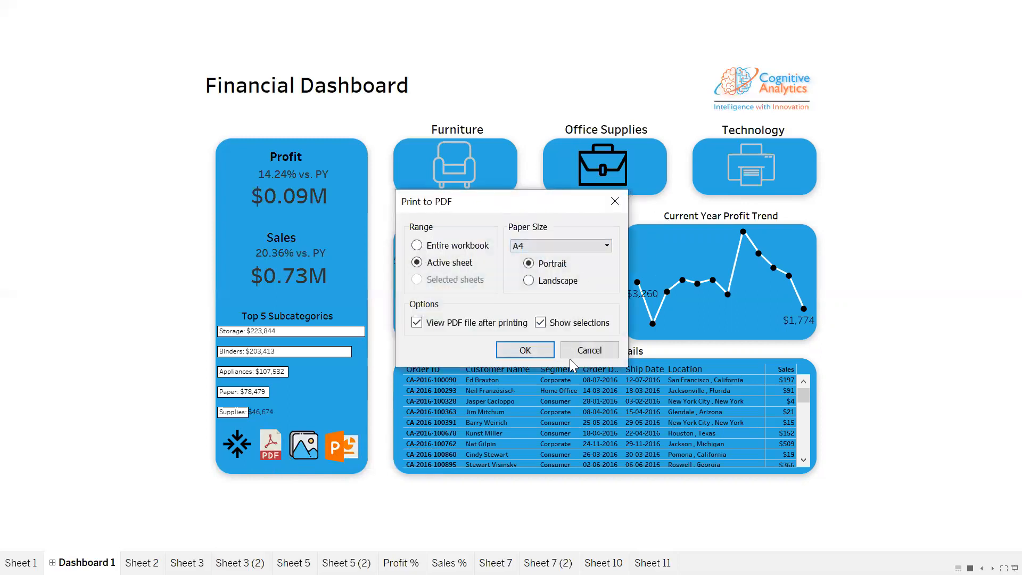
{"action": "left_click", "coordinate": [587, 349]}
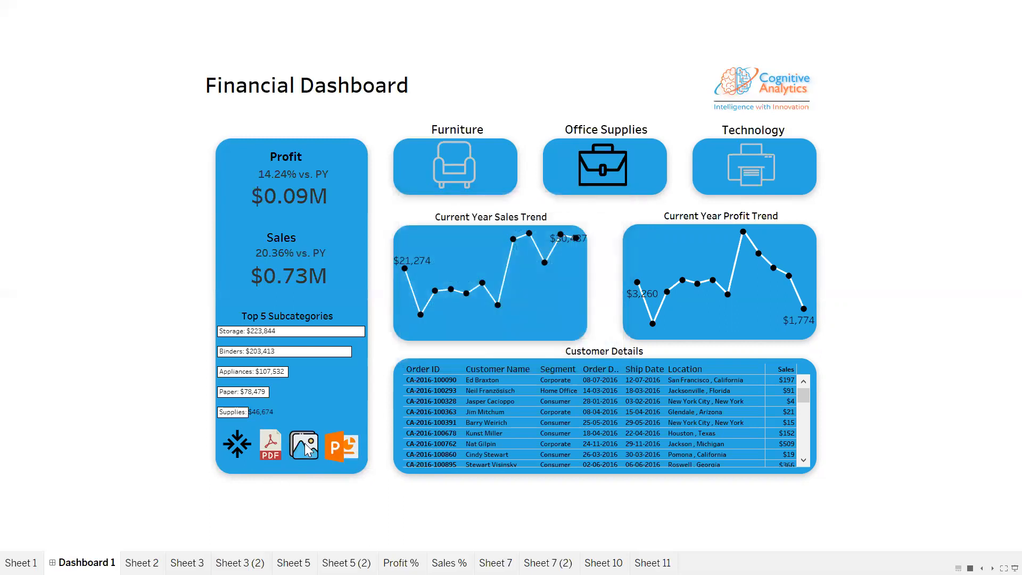
{"action": "left_click", "coordinate": [302, 447]}
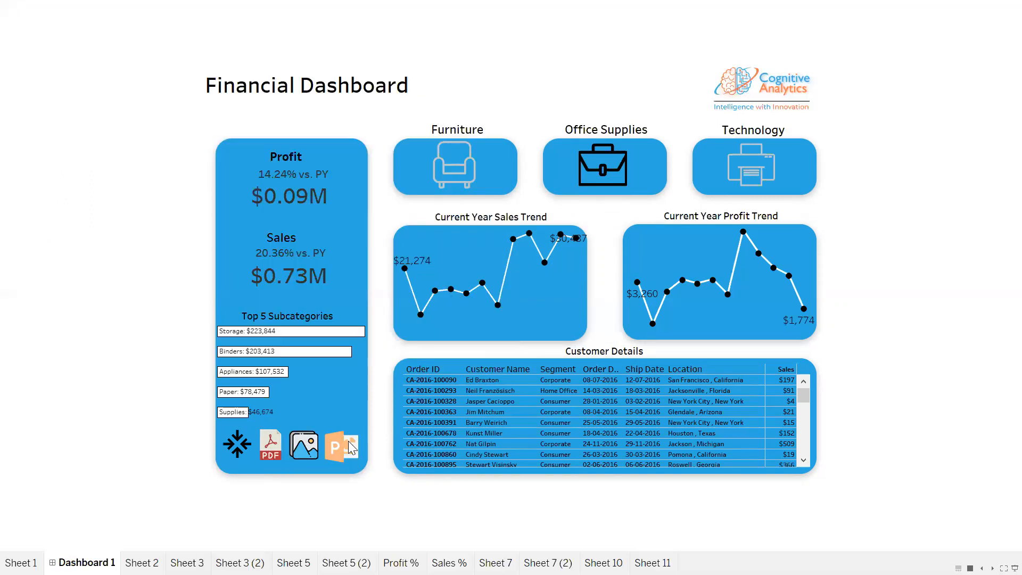
{"action": "left_click", "coordinate": [341, 446]}
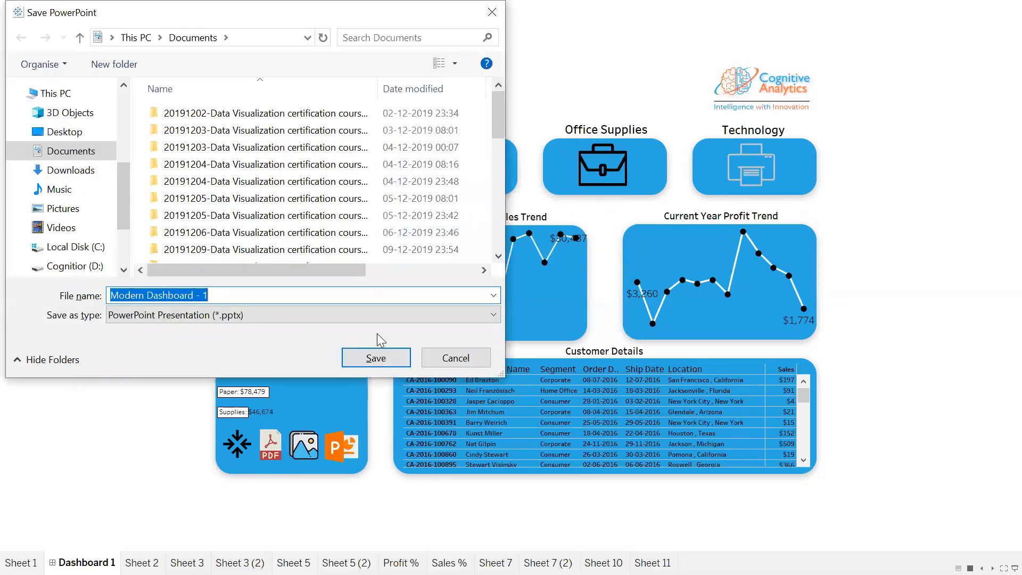
{"action": "mouse_move", "coordinate": [455, 357]}
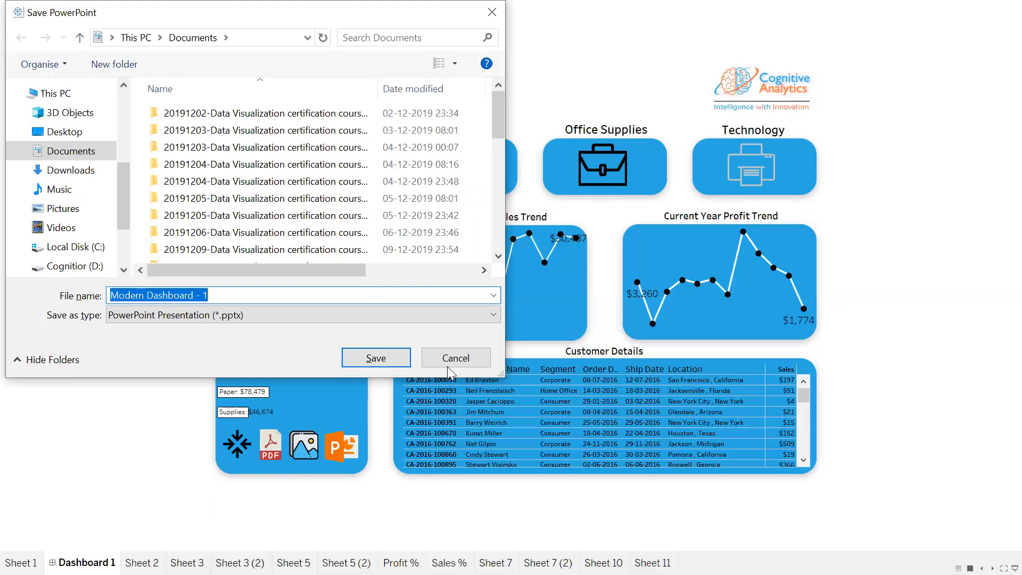
{"action": "left_click", "coordinate": [456, 358]}
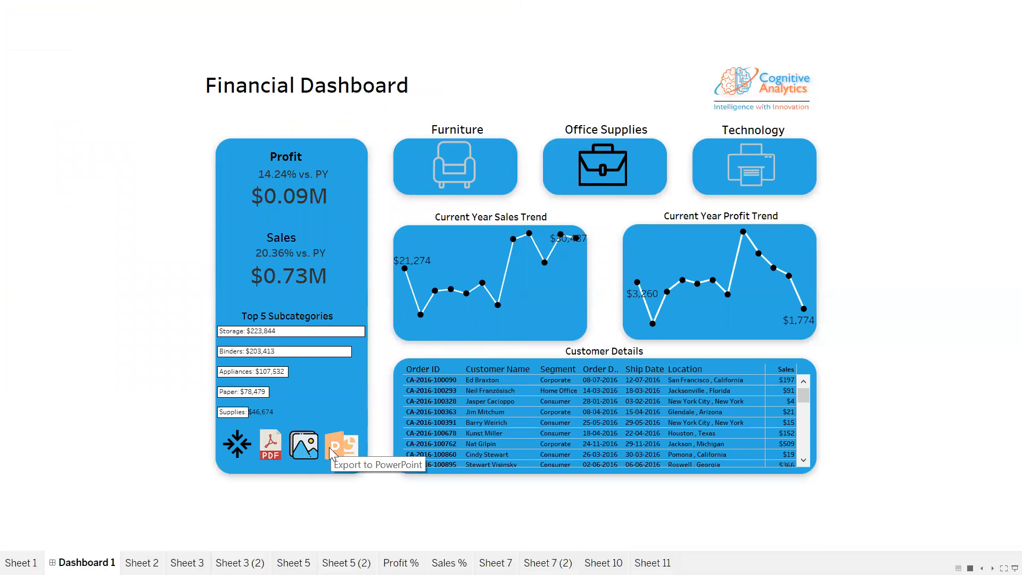
{"action": "mouse_move", "coordinate": [303, 450]}
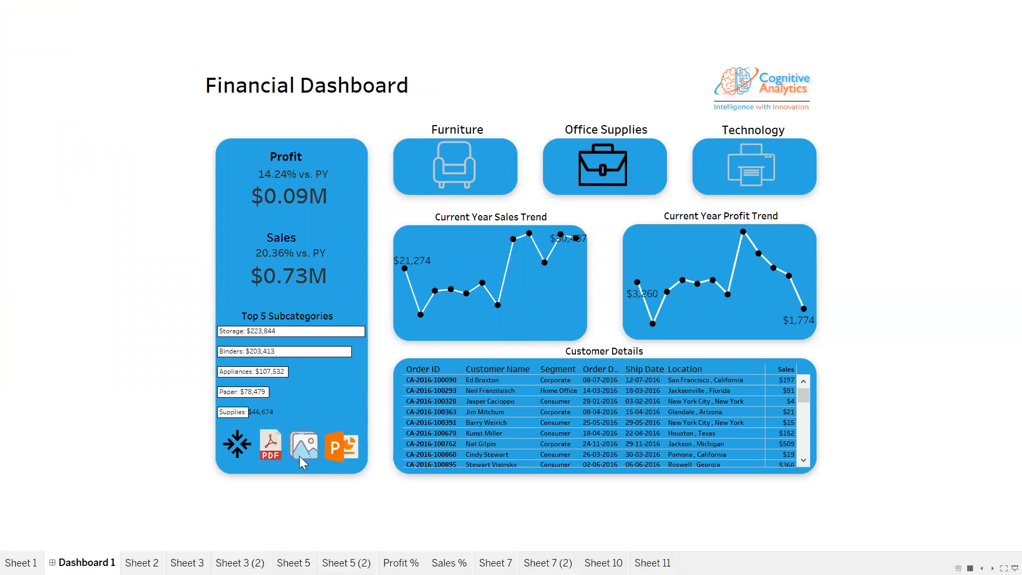
{"action": "mouse_move", "coordinate": [342, 448]}
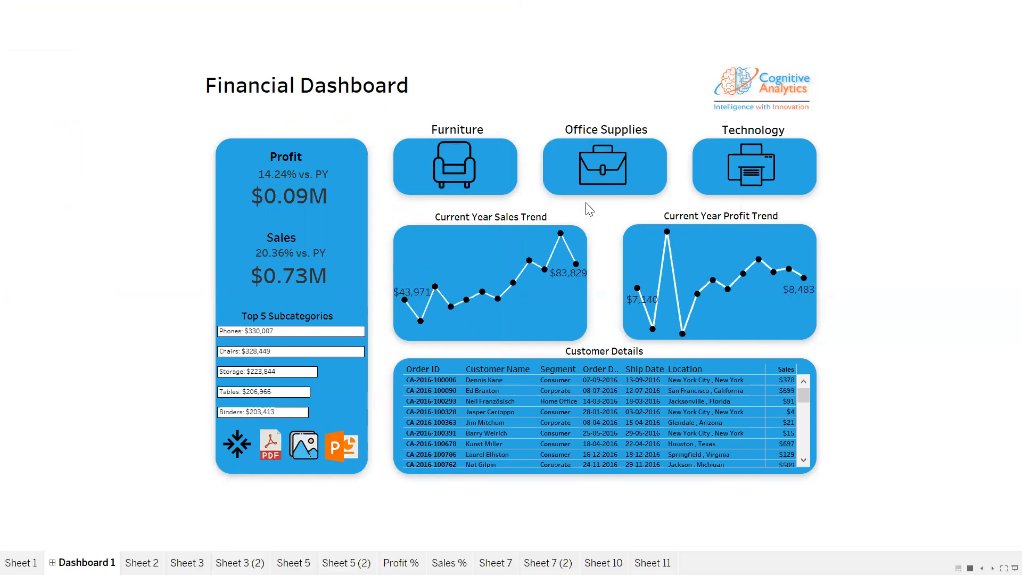
{"action": "mouse_move", "coordinate": [835, 265]}
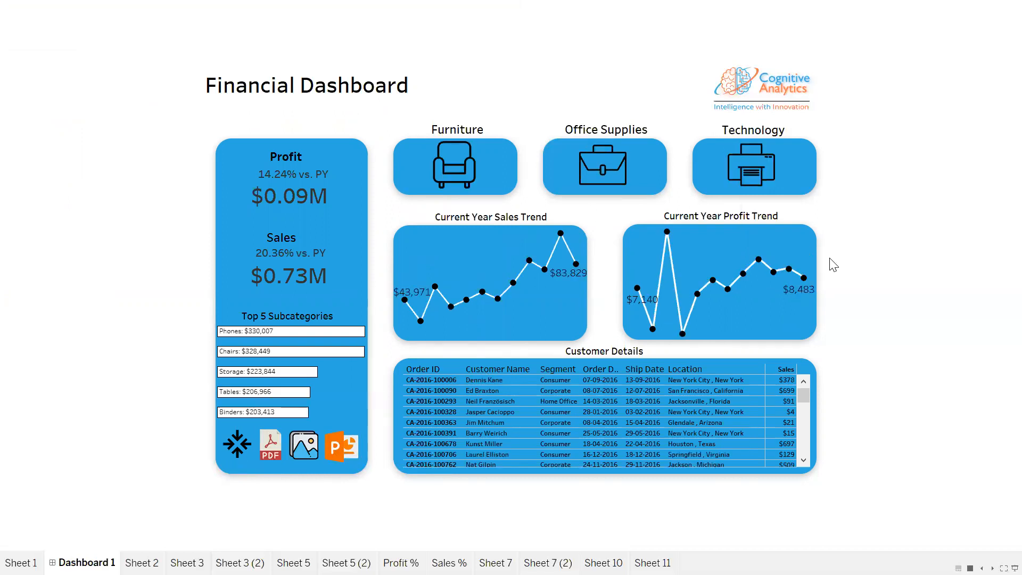